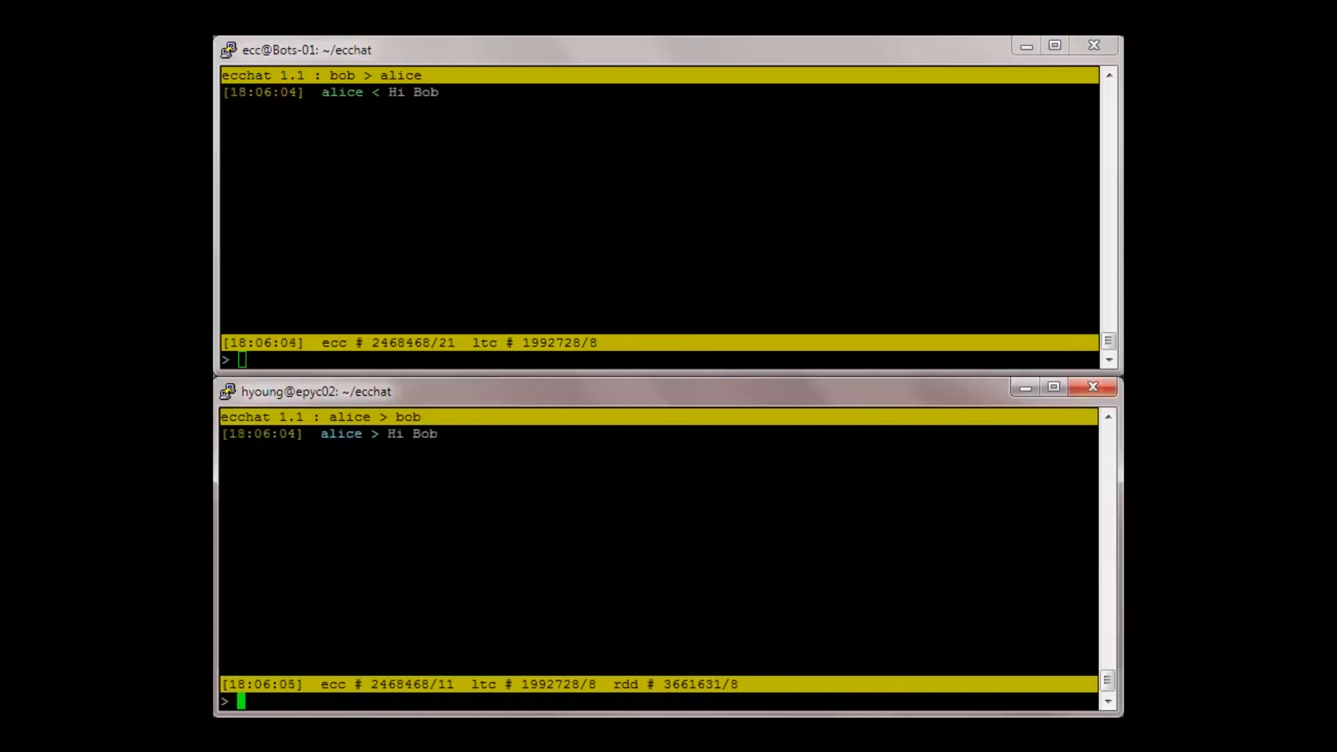
Greet Alice, reply to her messages, and explain hundreds of different cryptos can be sent
type("Hello Alice")
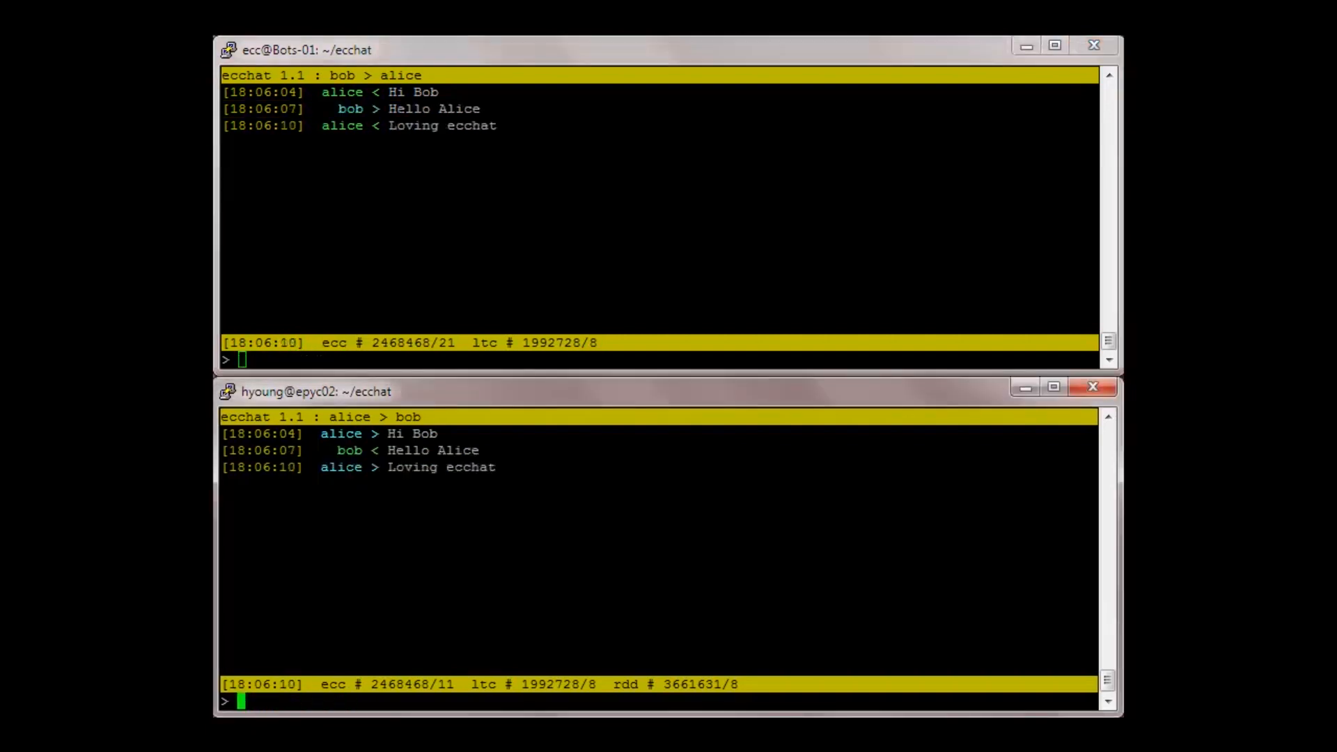
type("That's grea")
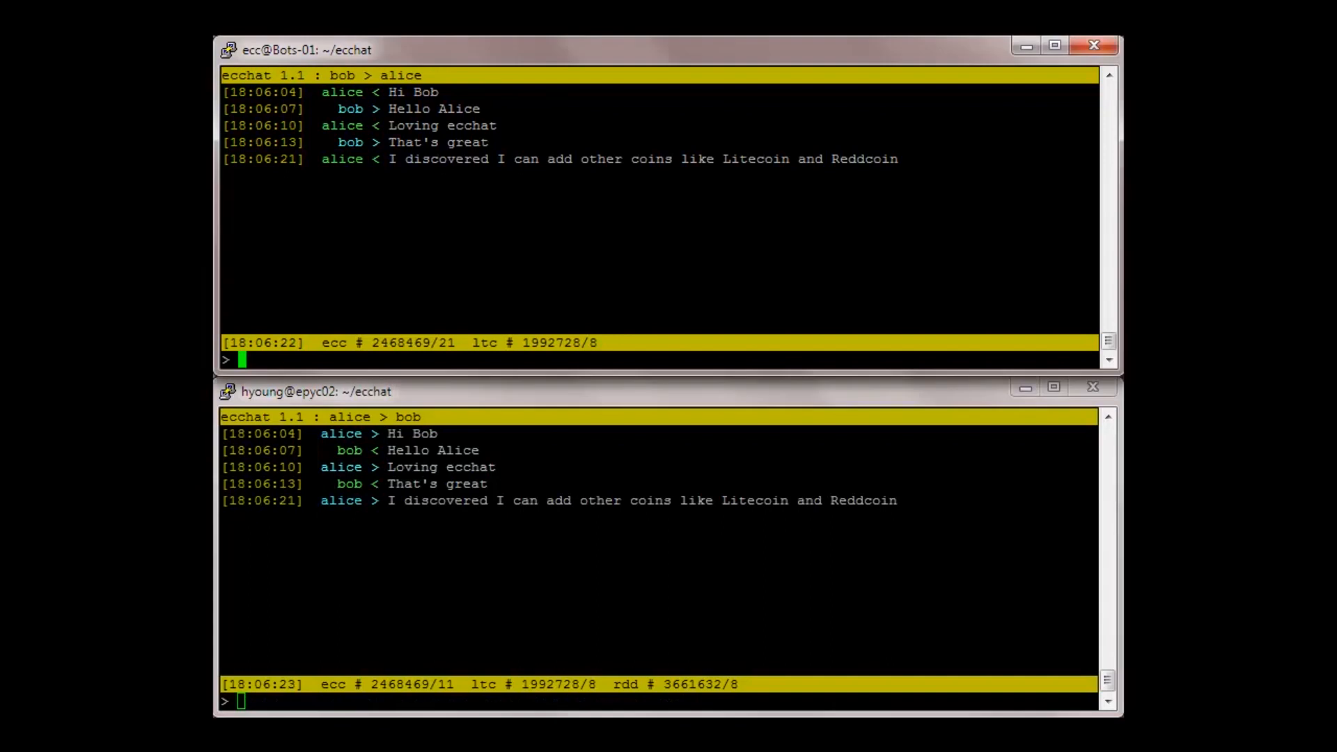
type("Yes - that's ea")
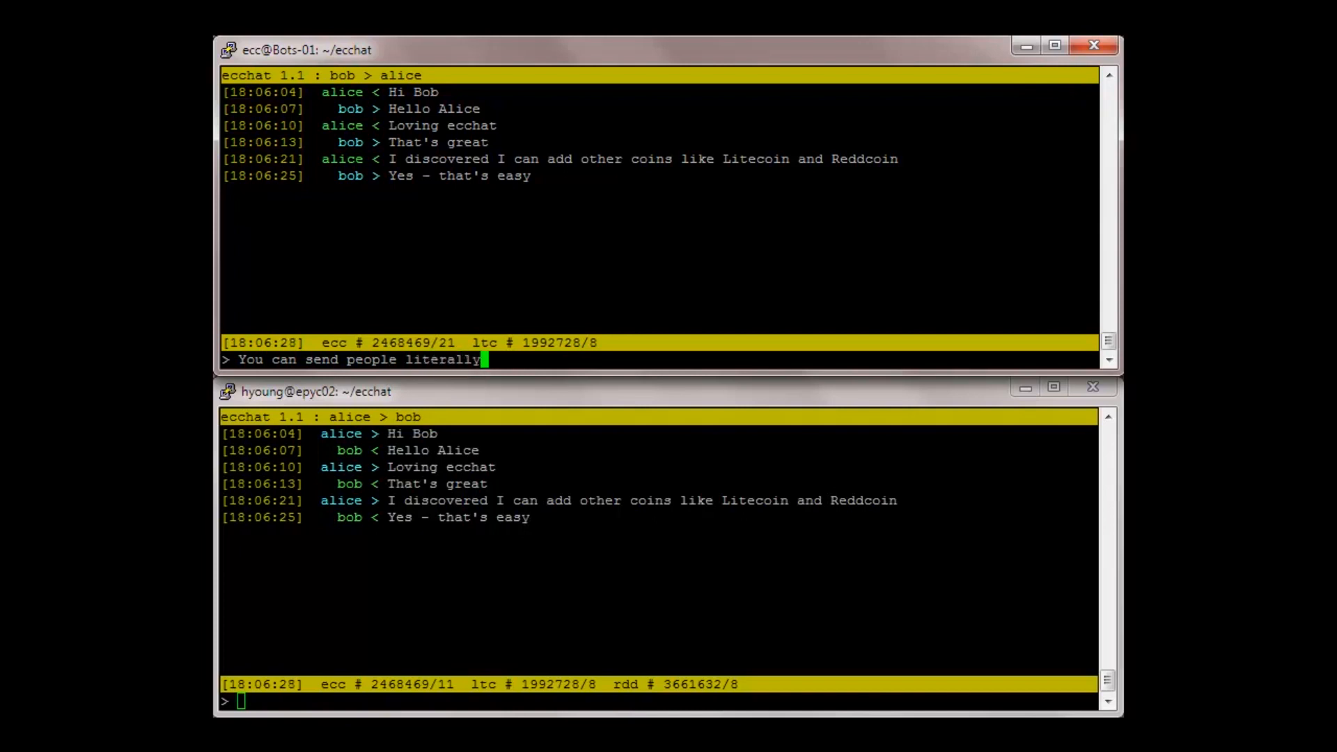
type("hundreds of differ")
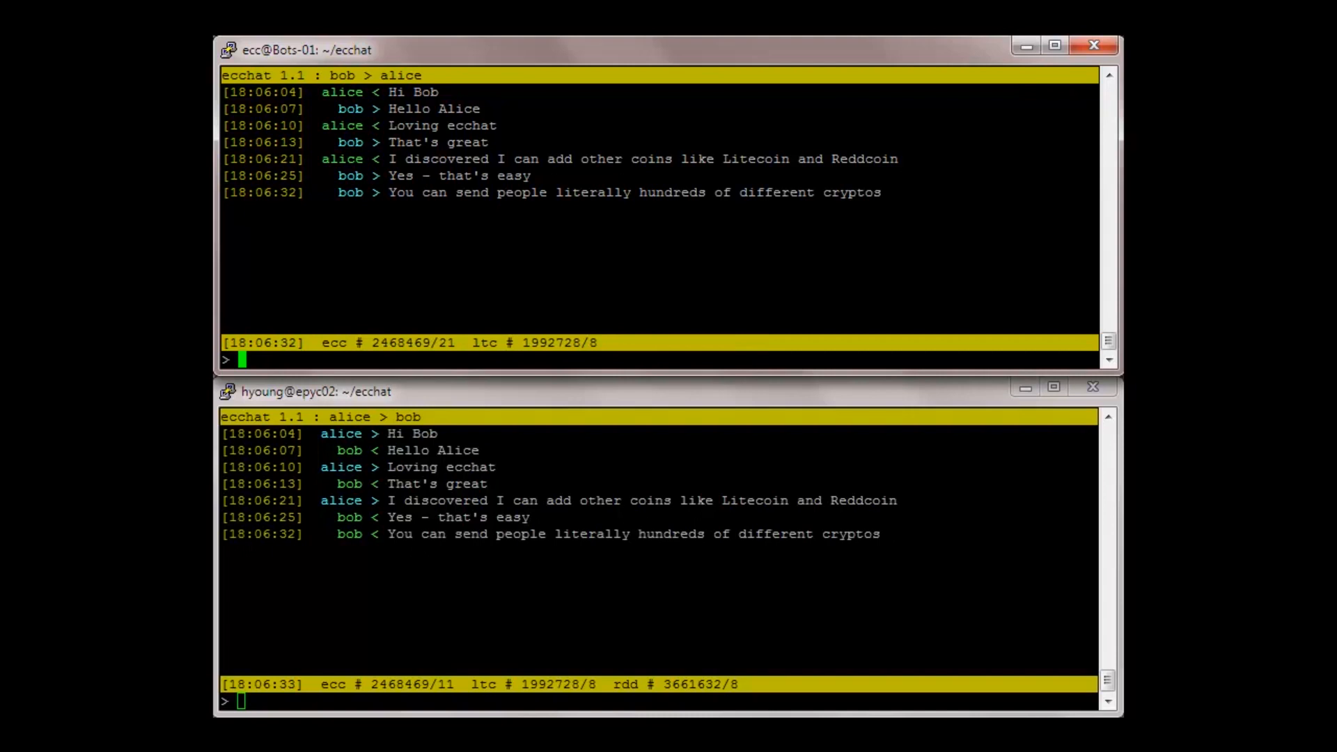
type("But now I")
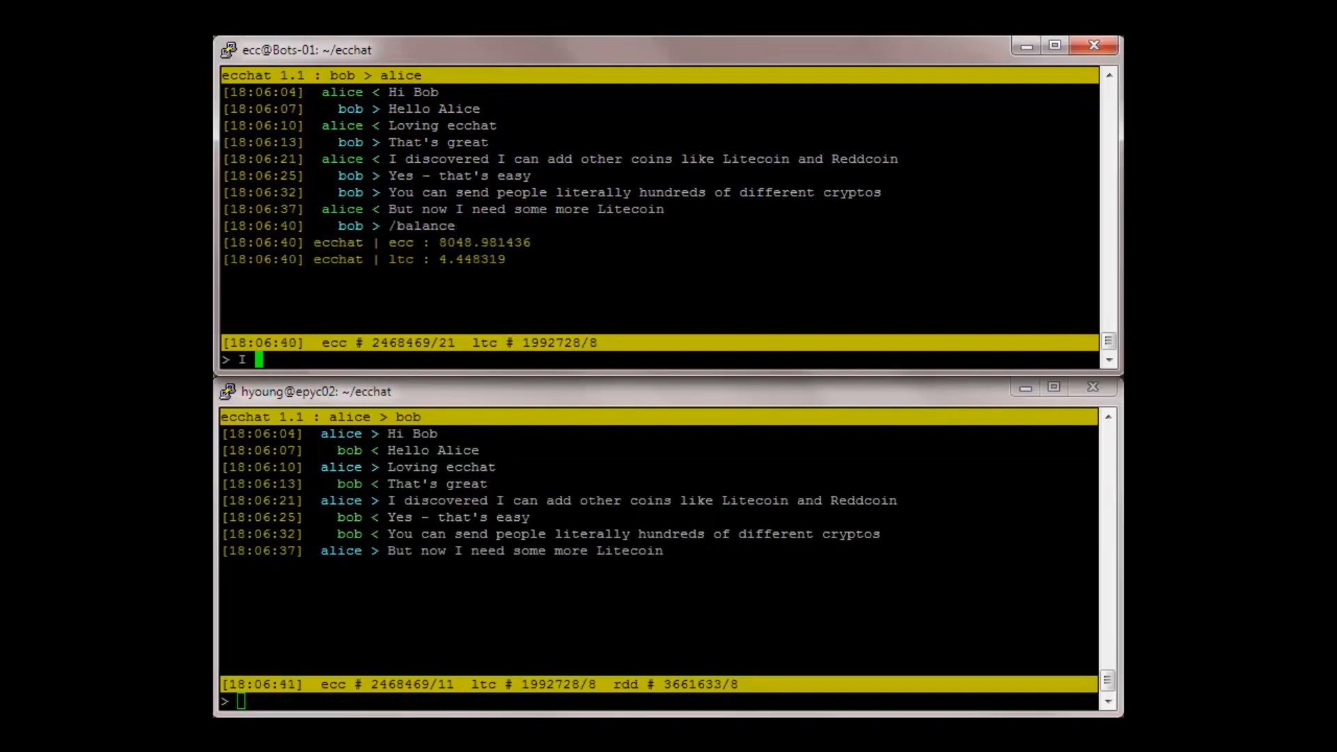
Send Alice an offer to sell her some coin for Eccoin
type("can sell you some")
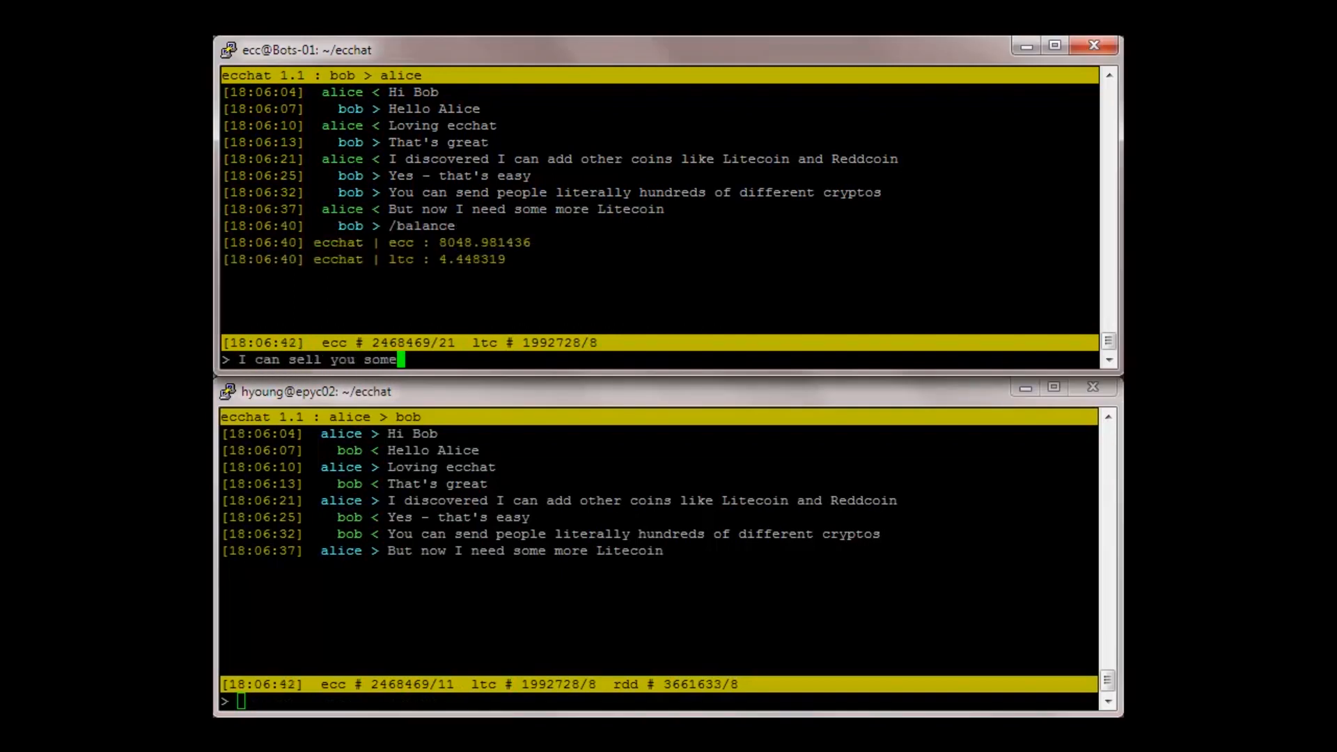
type("for Eccoin if you")
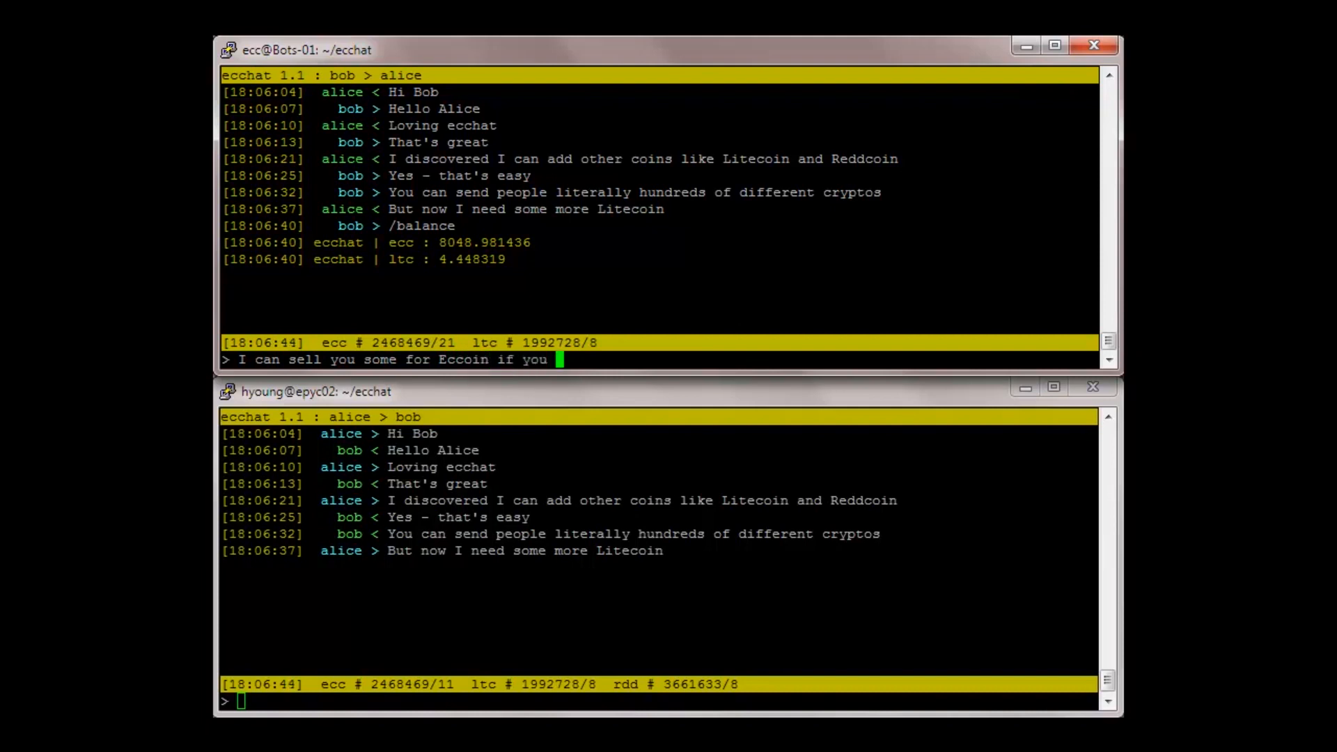
key("enter")
type("Really - can we do that here ? I n")
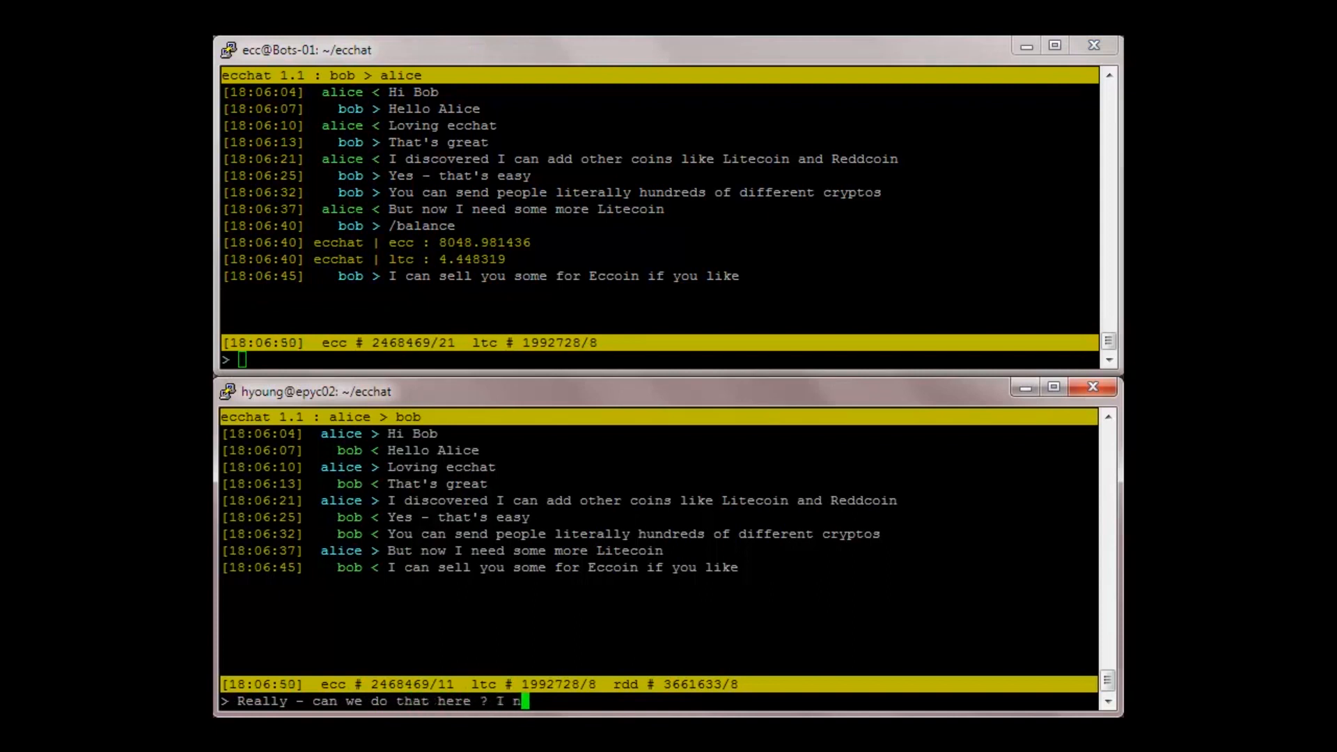
Agree to trade half a Litecoin for 200,000 Eccoin, noting mutual trust
type("eed half a Litecoin")
left_click(658, 359)
type("Sure - I can swap h")
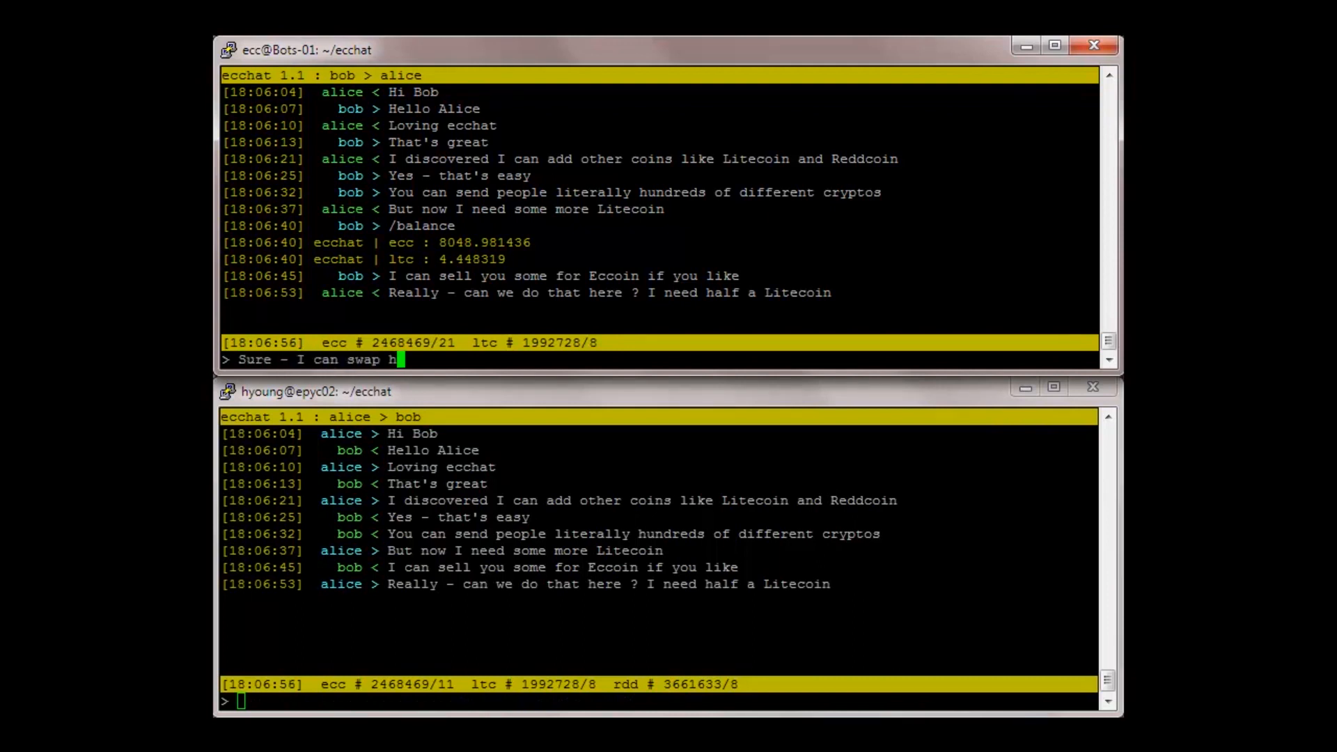
type("alf a Litecoin for")
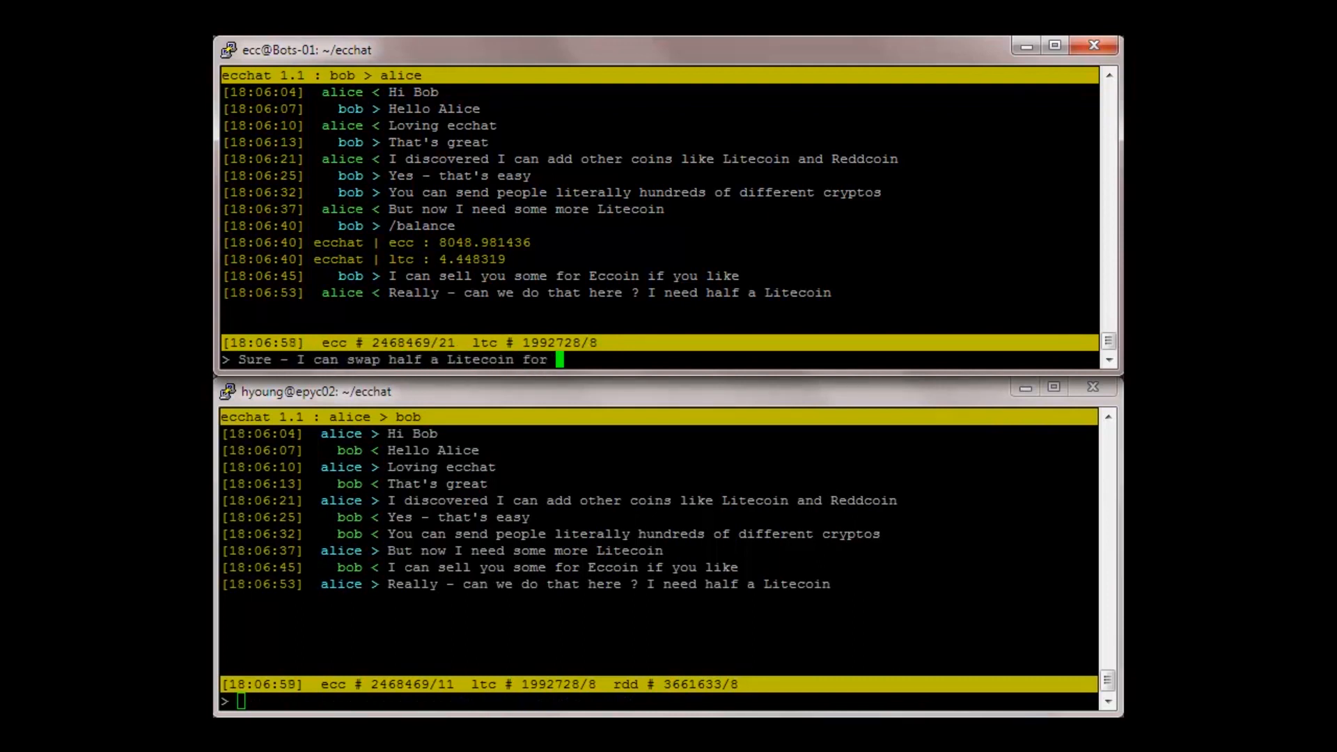
type("200,000 Eccoin")
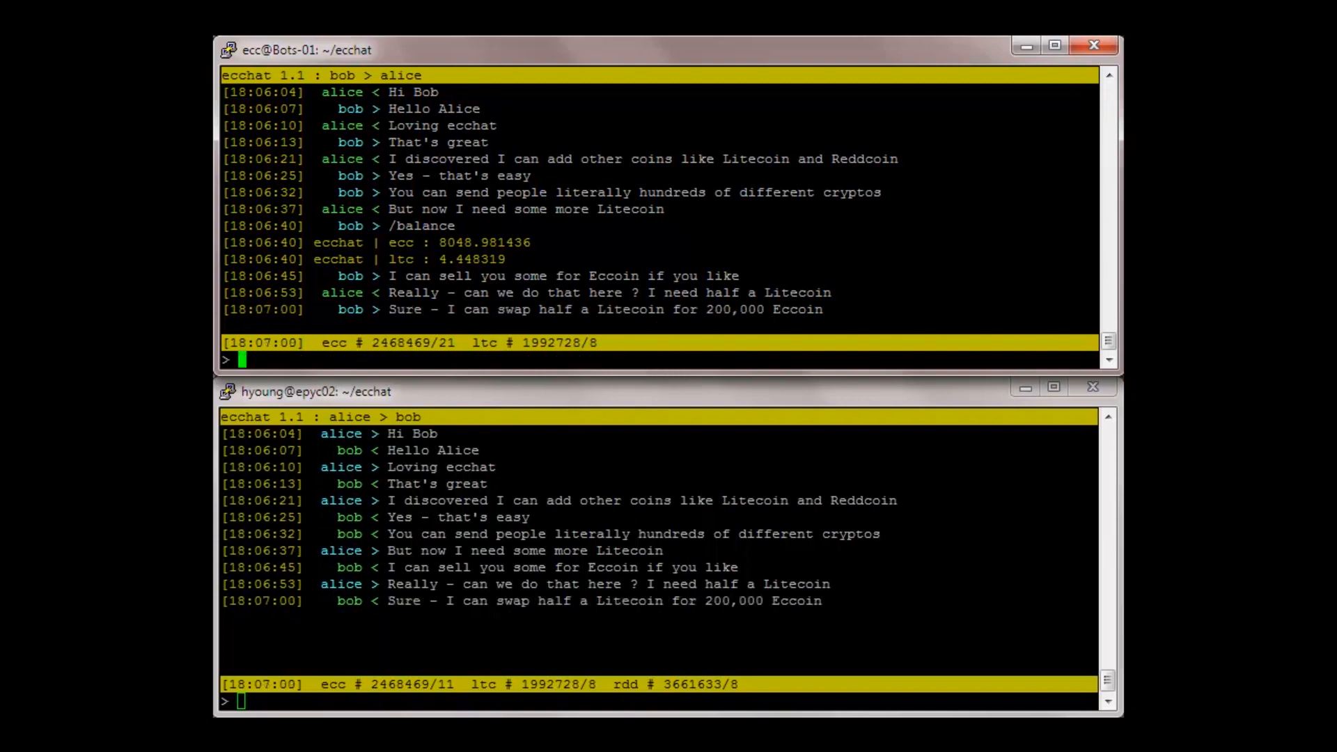
type("ok - so")
type("E")
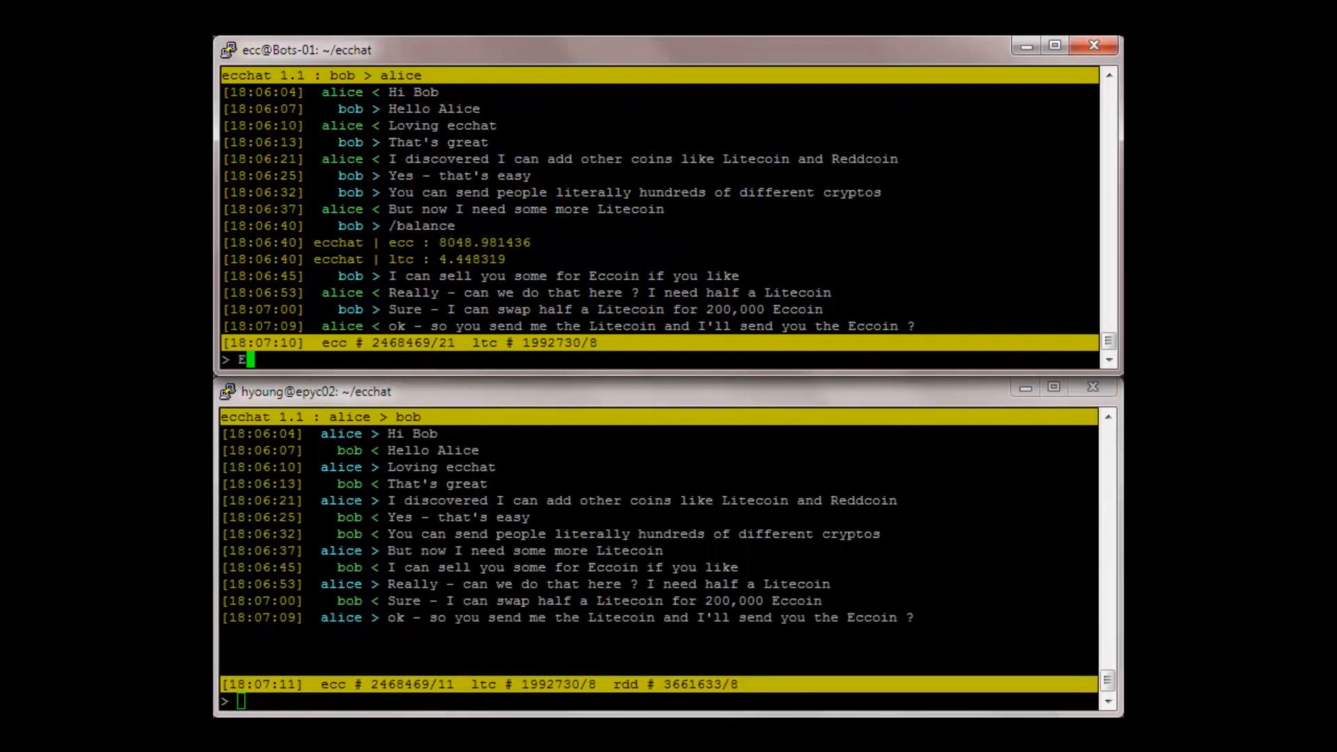
type("xactly - I trust y")
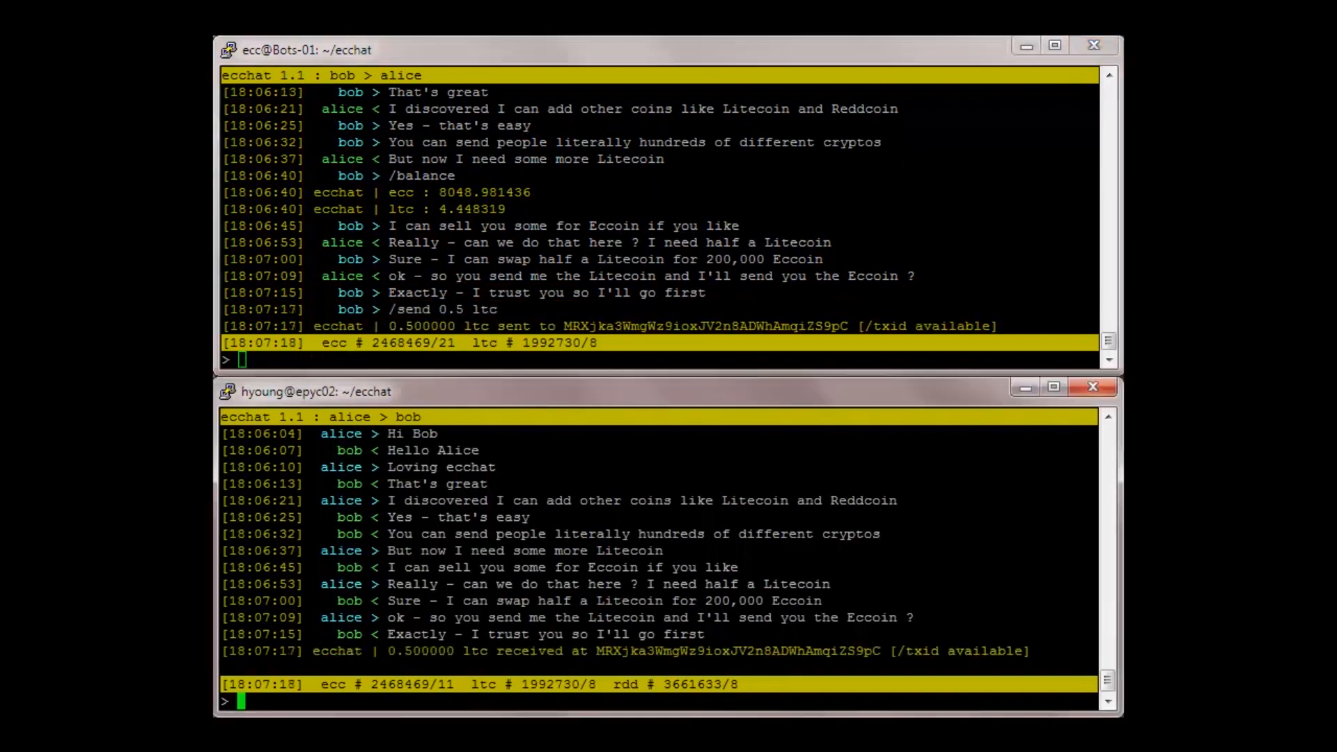
Send 200,000 ecc back, congratulate, then confirm via /balance that 0.5 ltc arrived
type("/send 200000 ecc")
left_click(658, 360)
type("Congratulations Alice -")
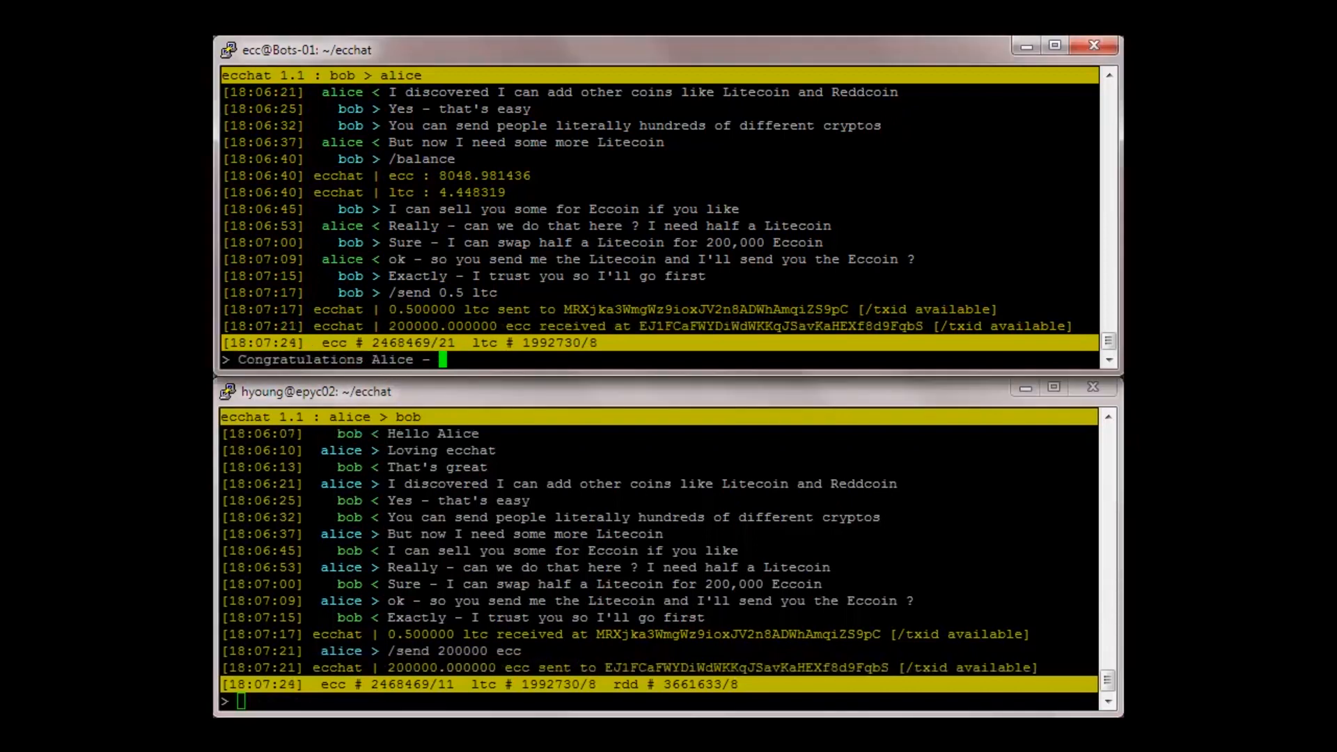
type("you just did your f")
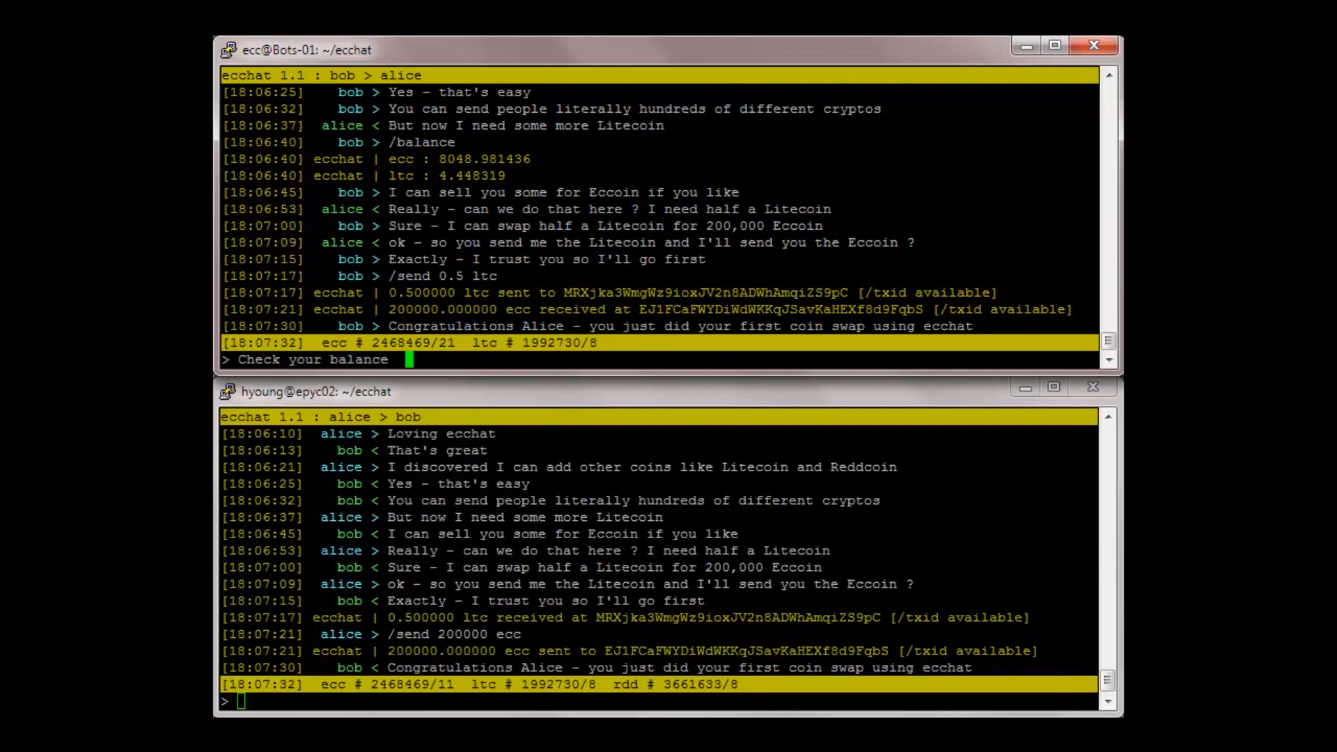
type("/balan")
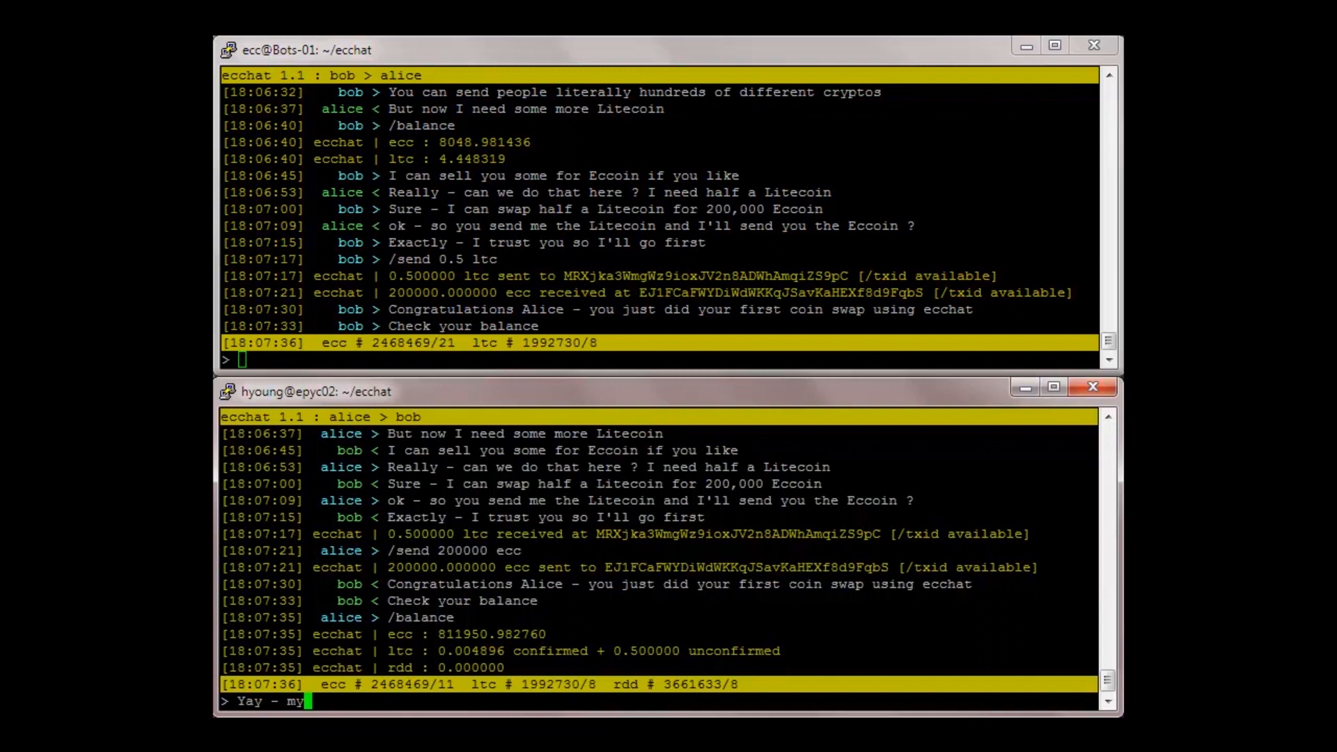
type("ltc arrived - than")
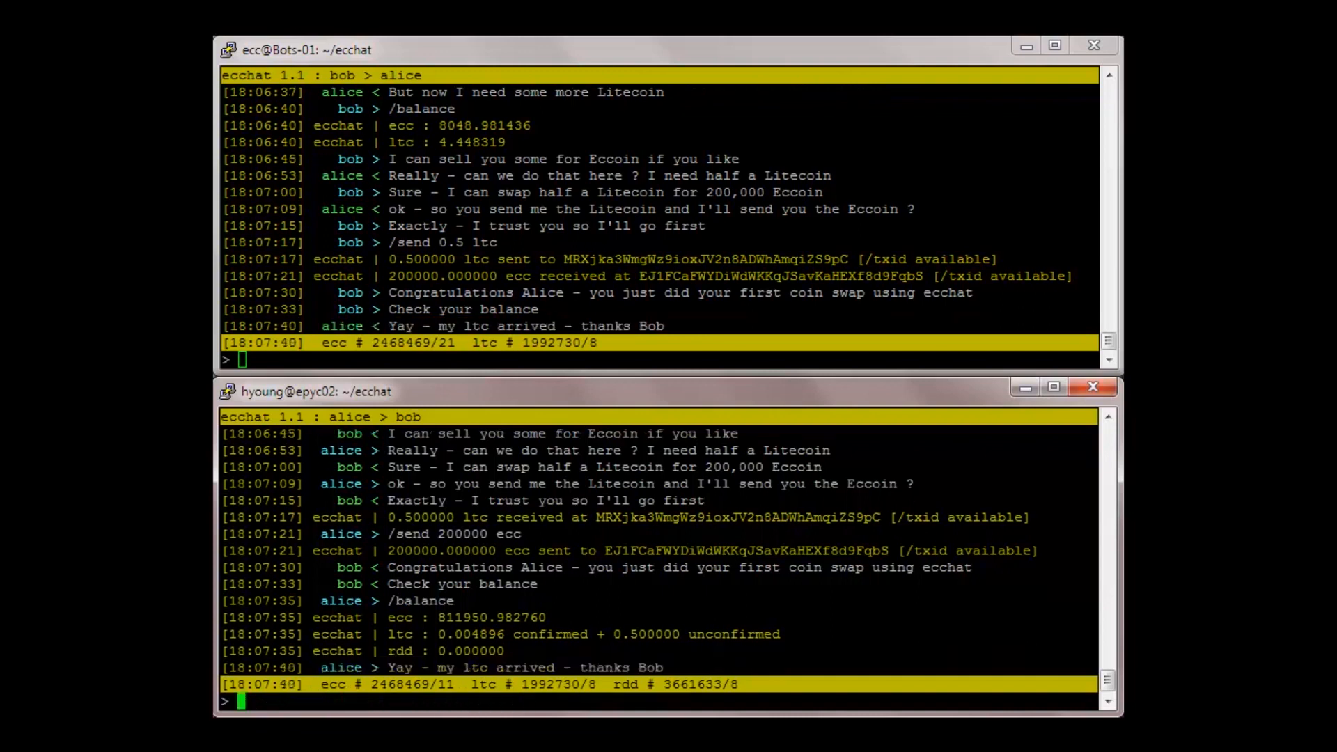
type("But ... could it")
left_click(659, 360)
type("Sure - I")
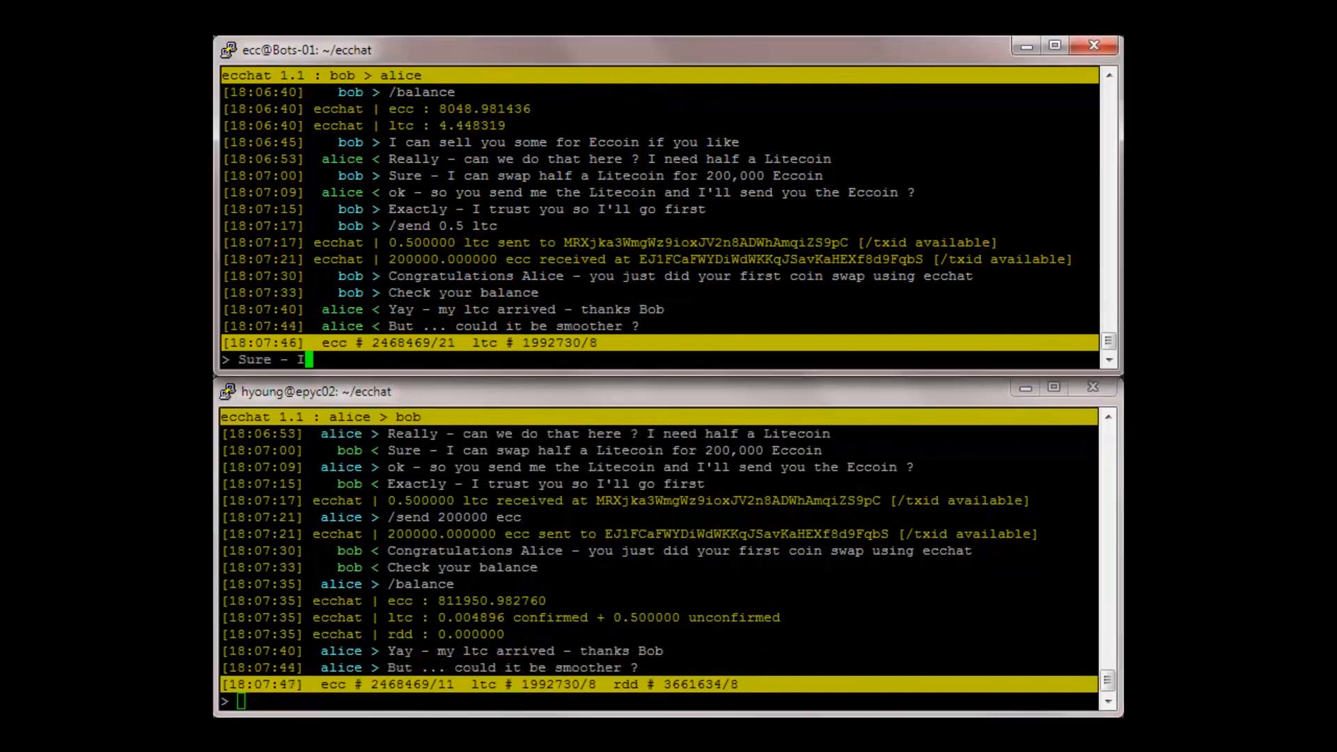
Announce a coming /swap command replacing separate sends, promising to follow up when ready
type("'m going to add a /")
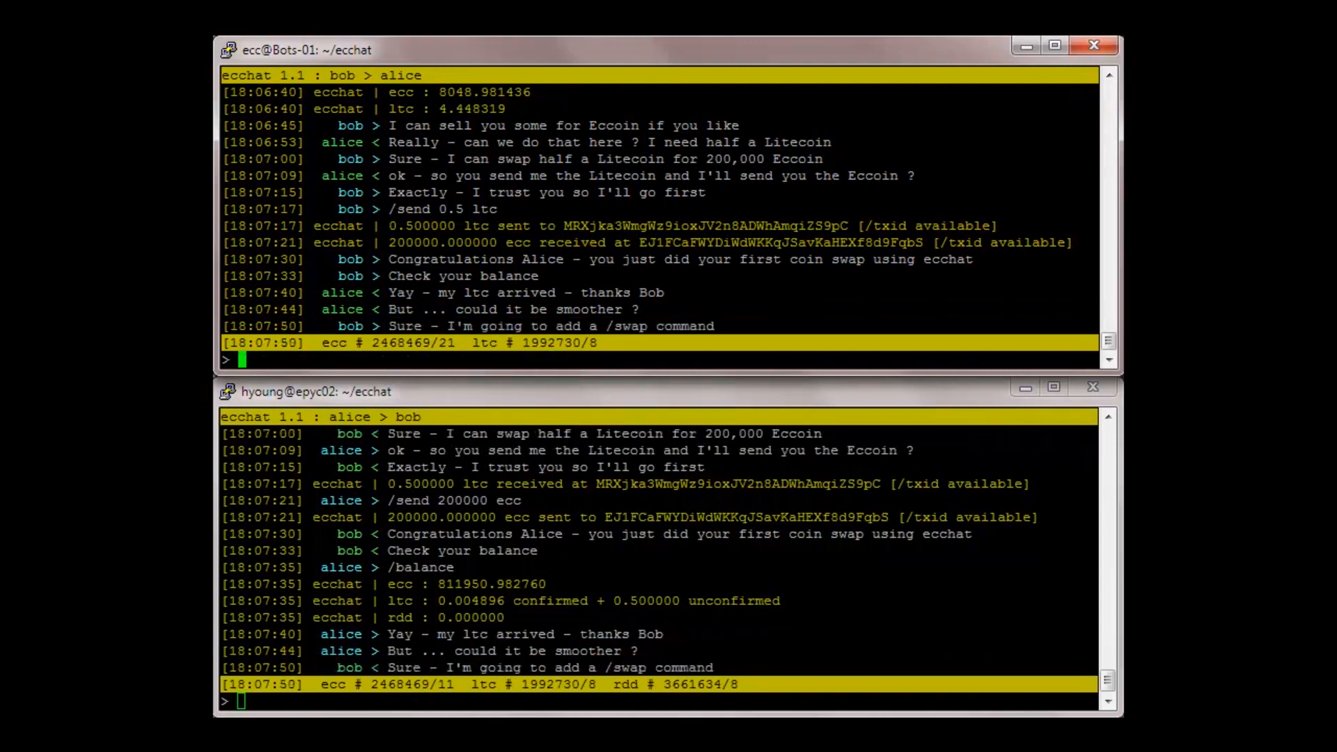
type("Then we won't have to both type out")
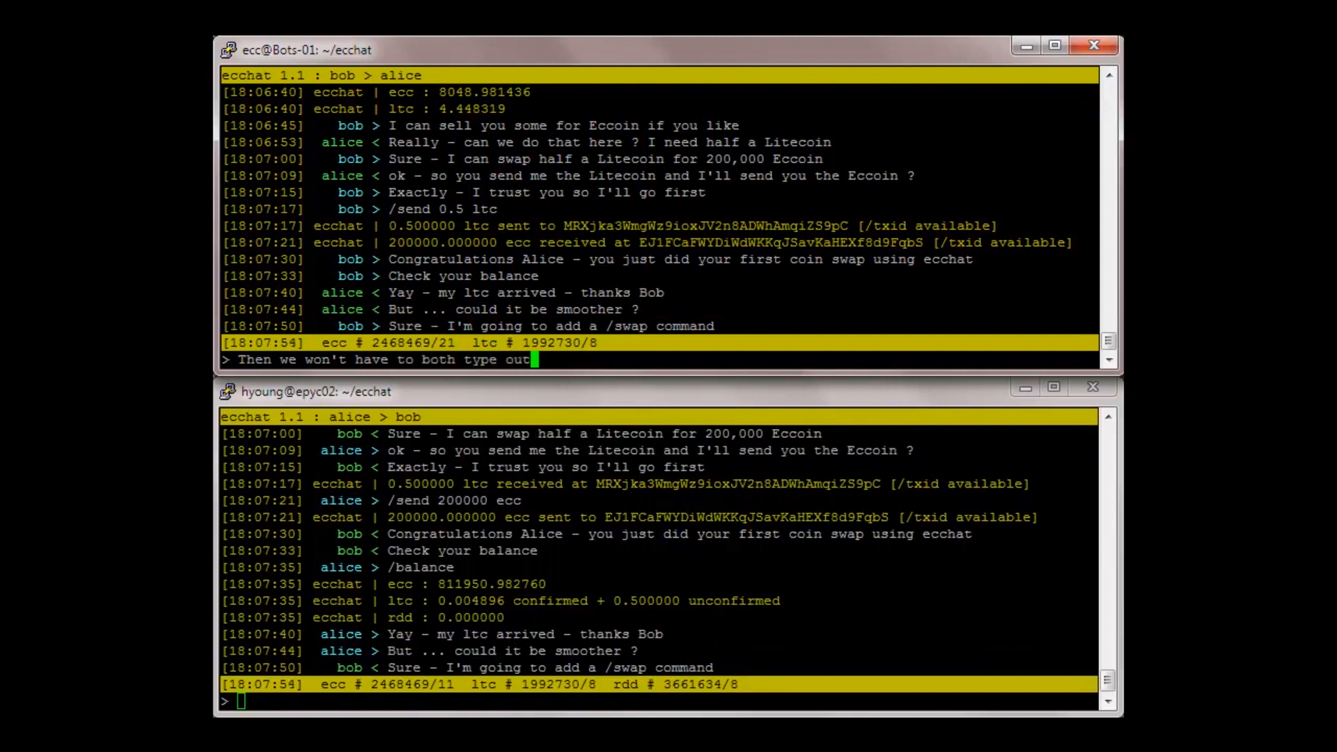
key("enter")
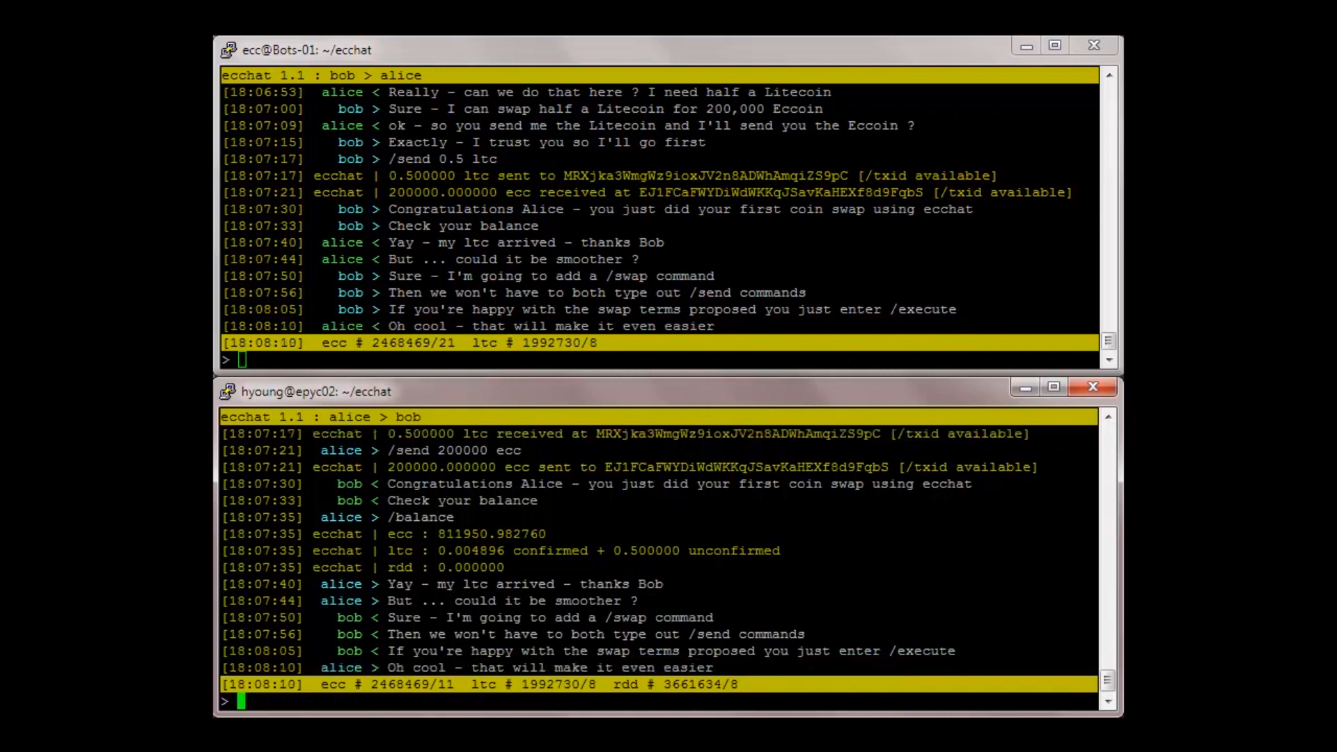
type("I'll be")
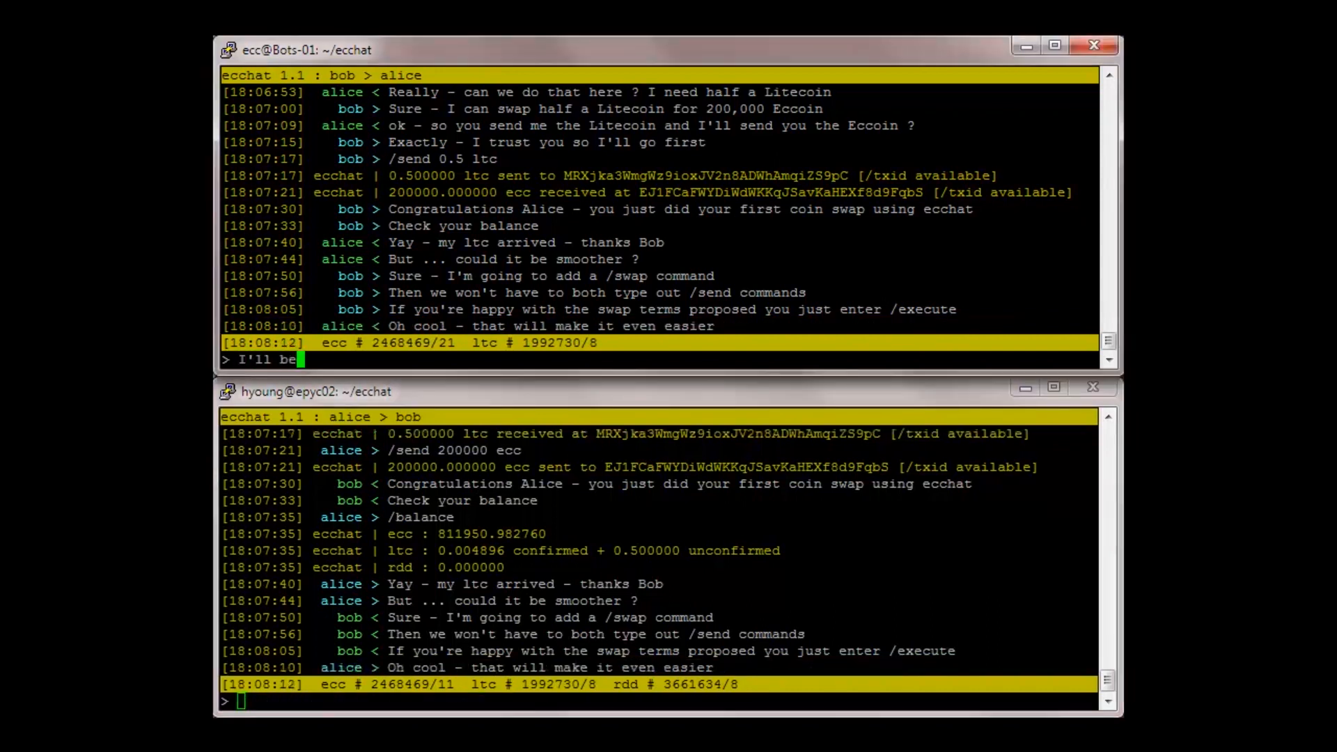
type("in touch when that")
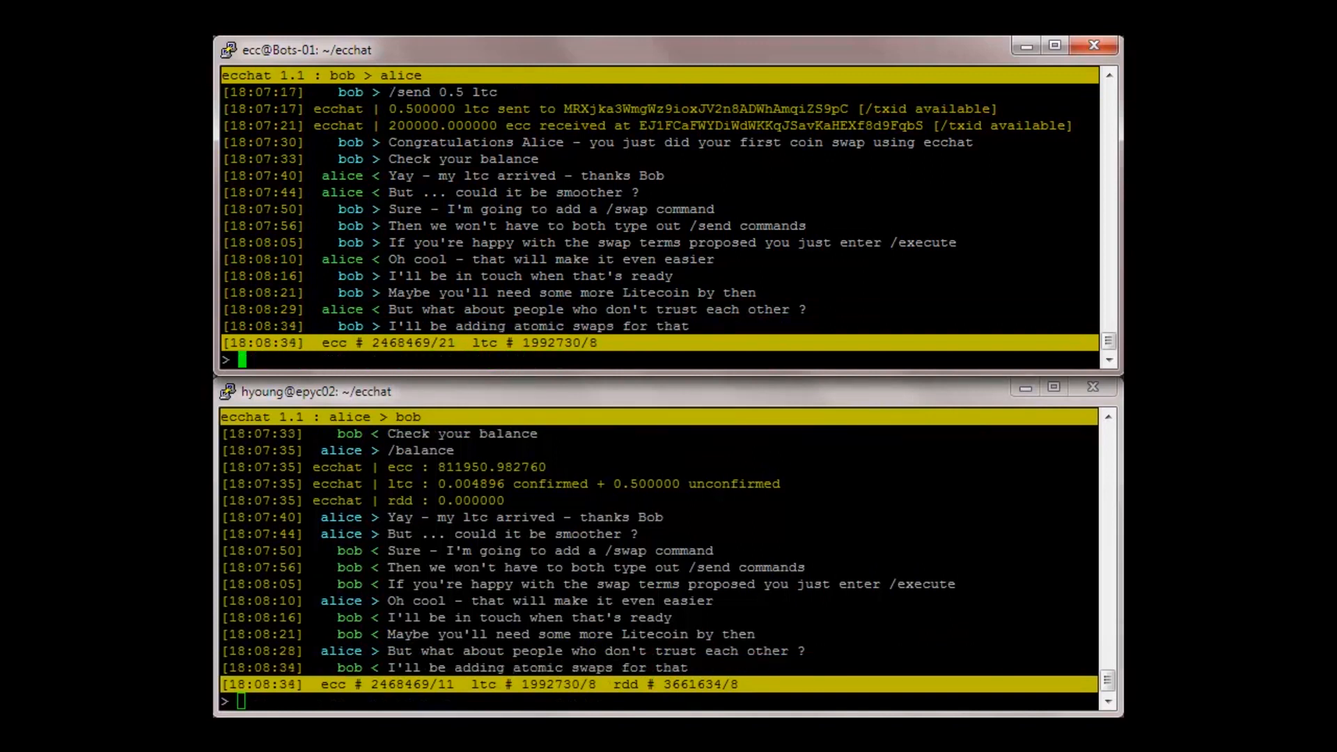
Discuss slower trustless atomic swaps versus instant trusted swaps, likened to a no-KYC exchange
type("It takes a bit lon")
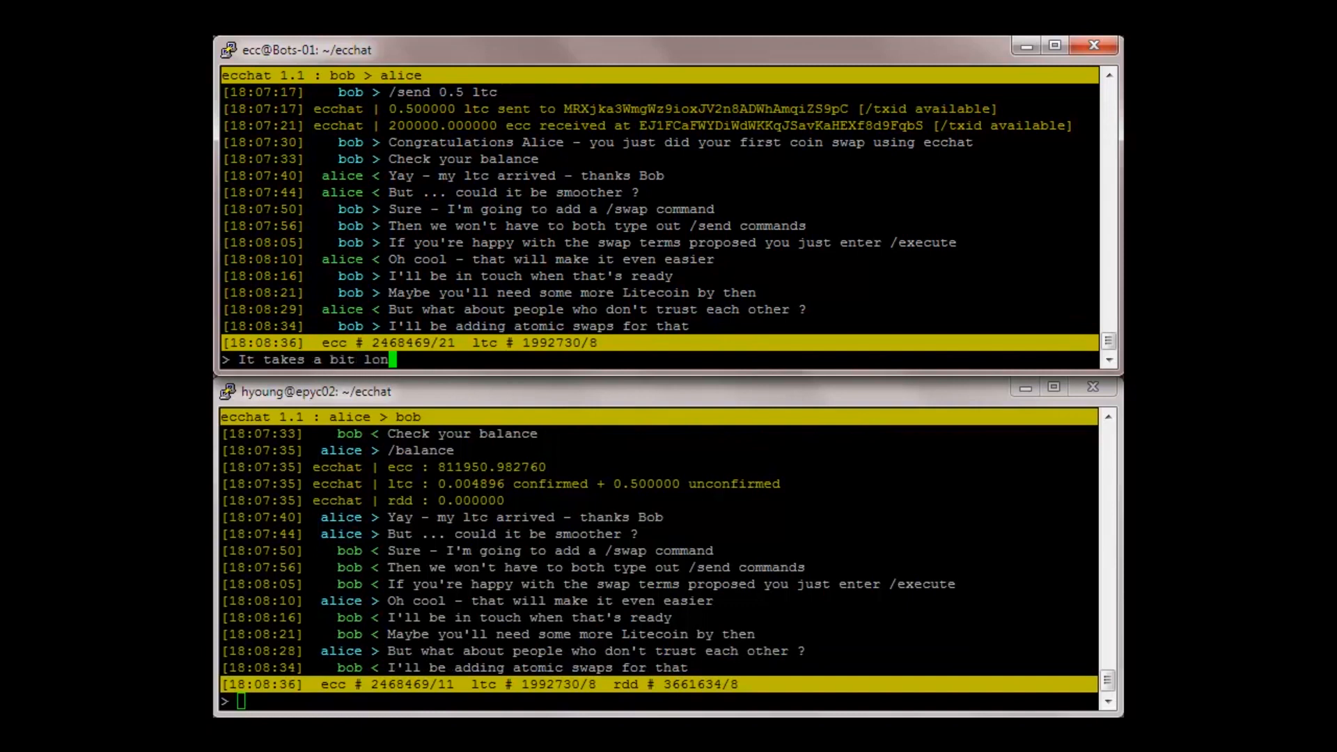
type("ger but it's perfec")
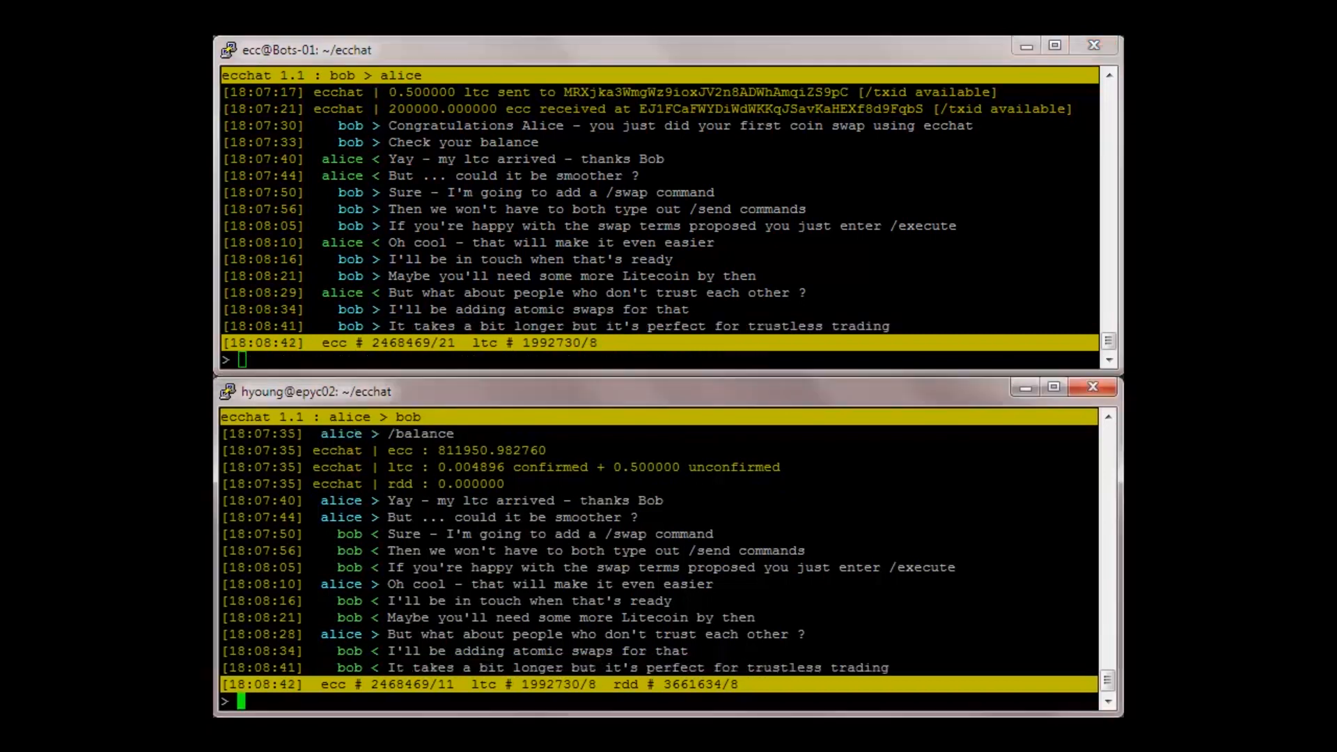
type("So then people wi")
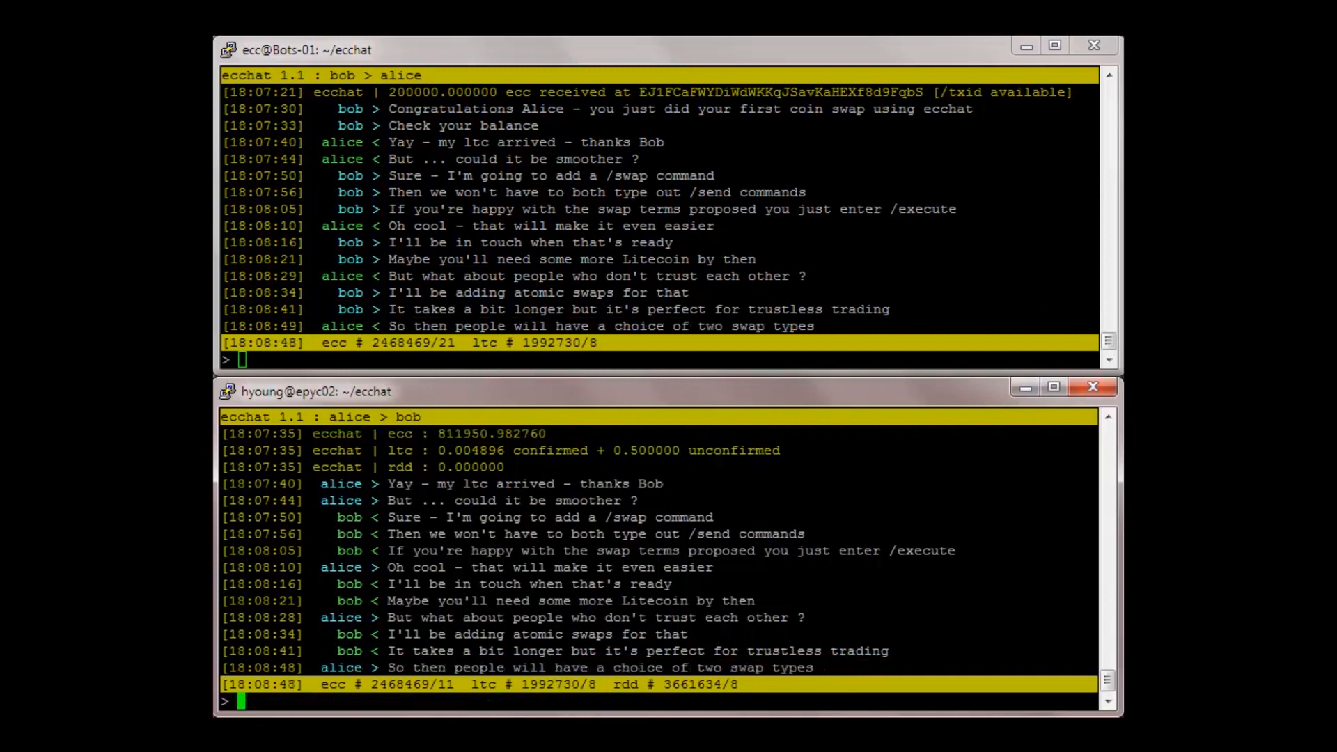
type("That's")
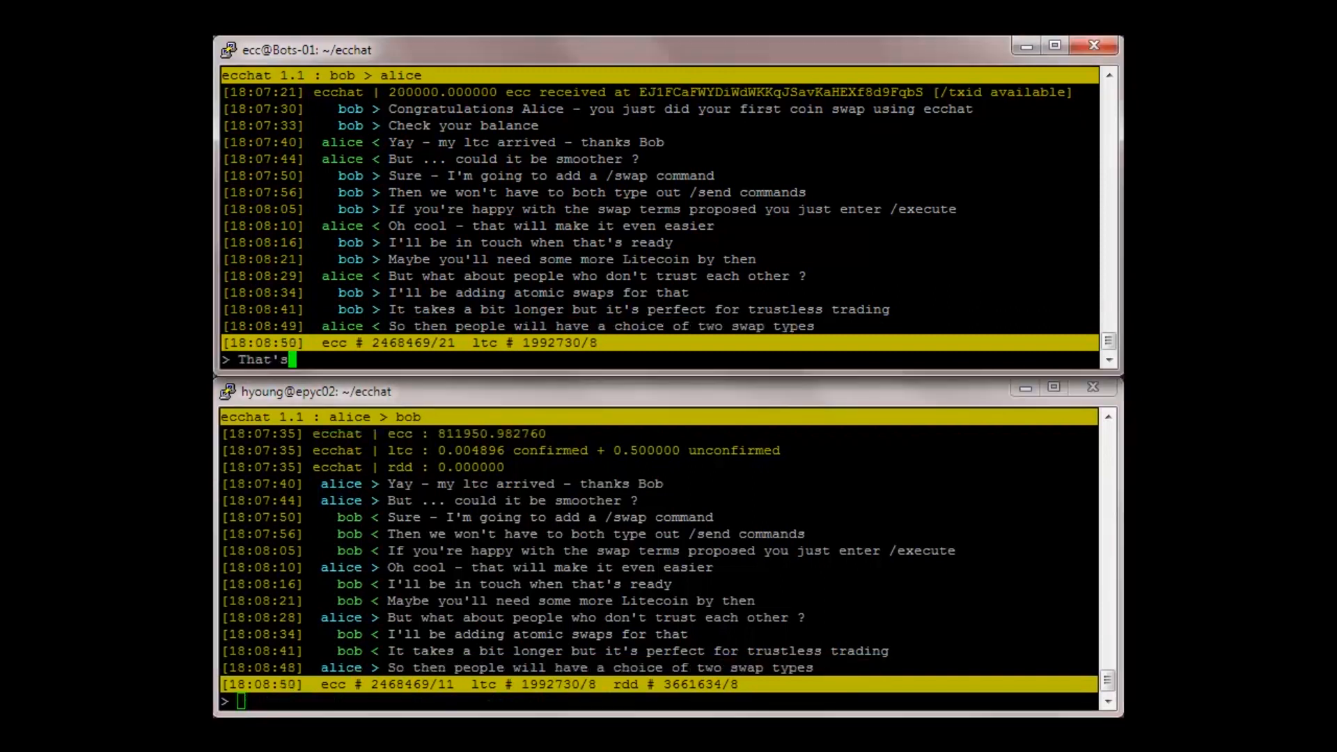
type("right - an instant")
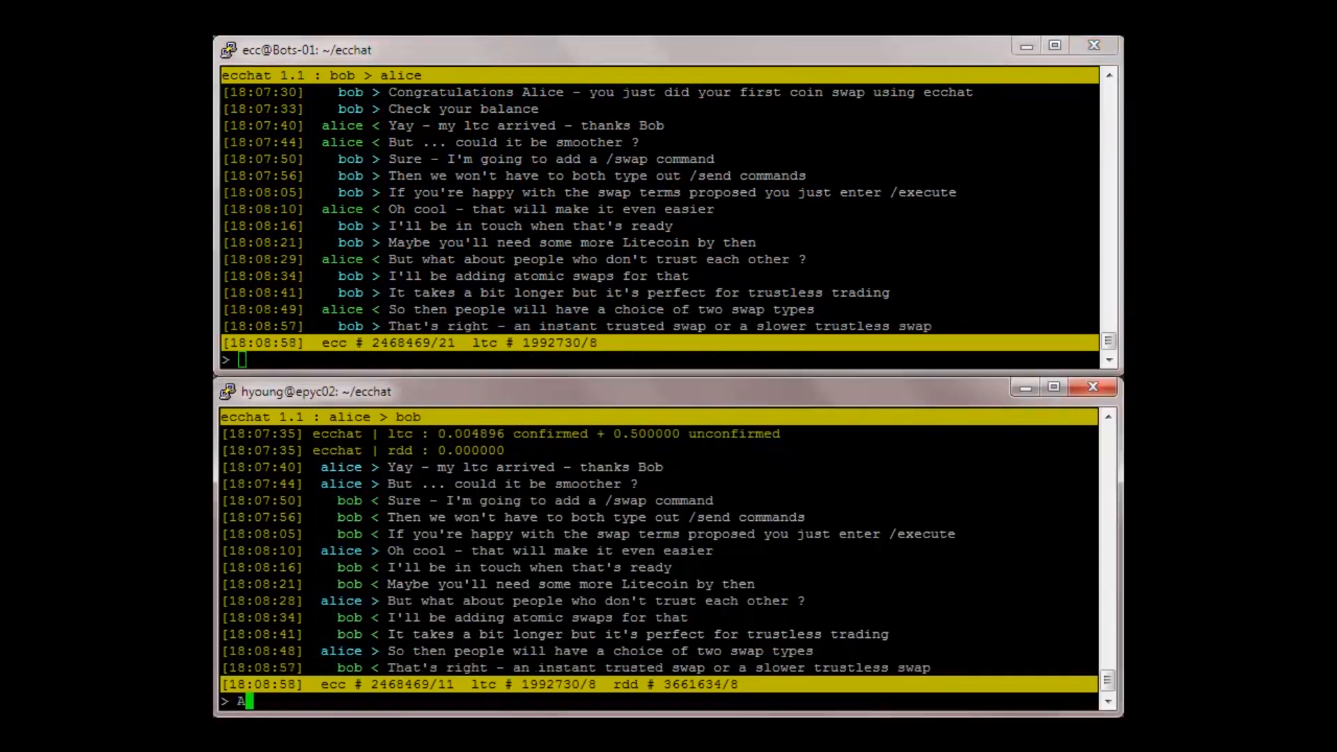
type("mazing - it's like")
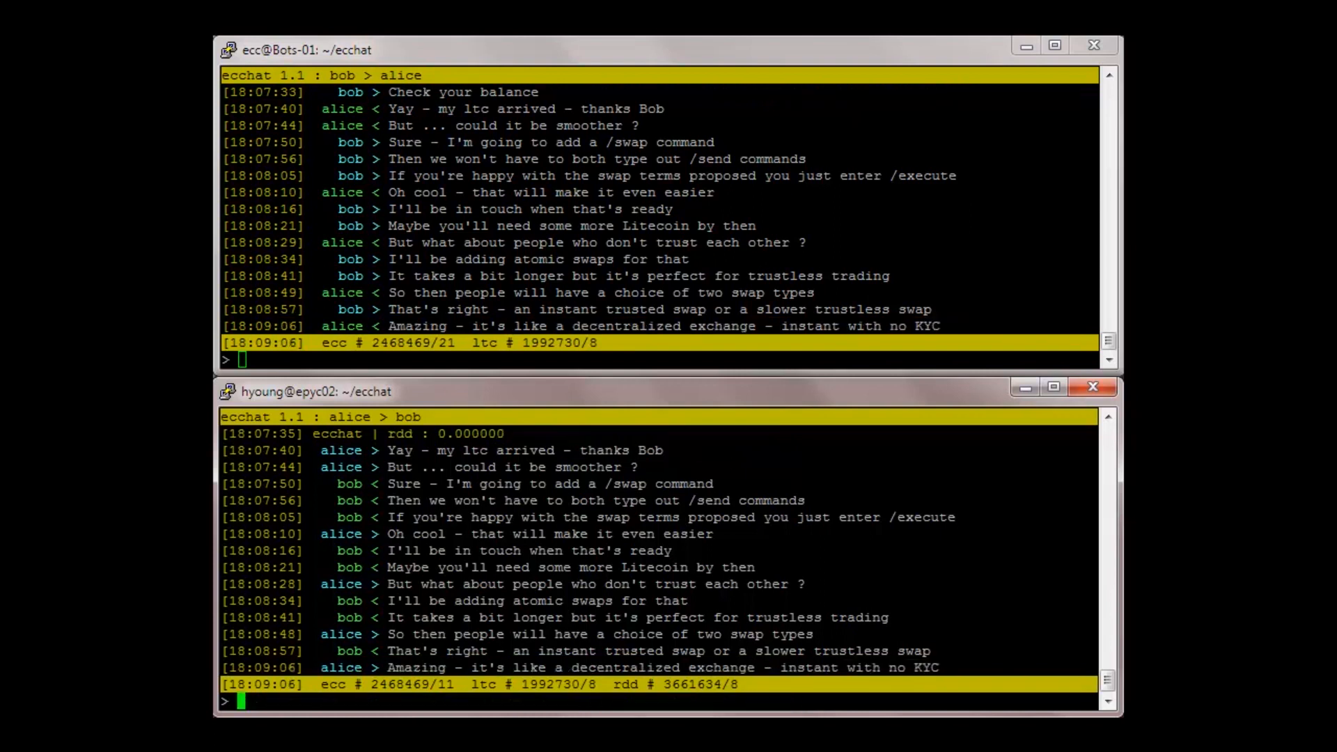
type("You catch o")
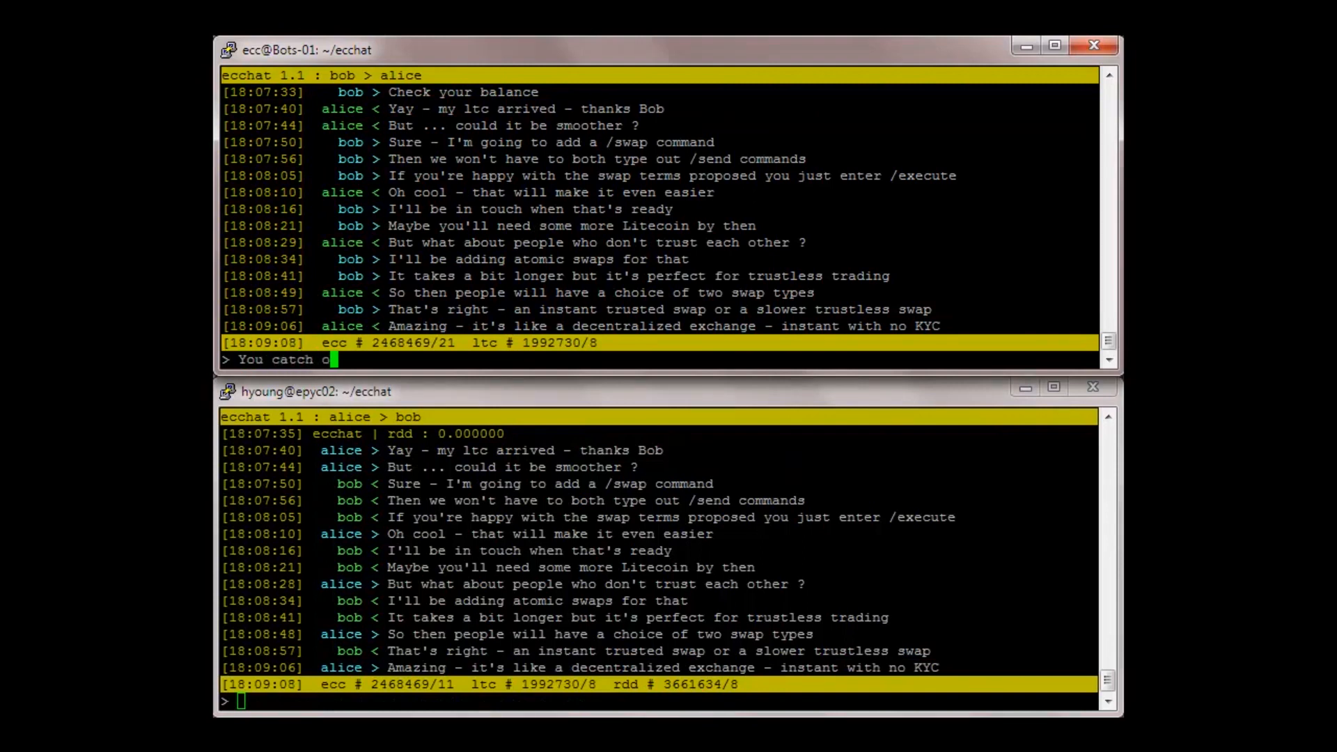